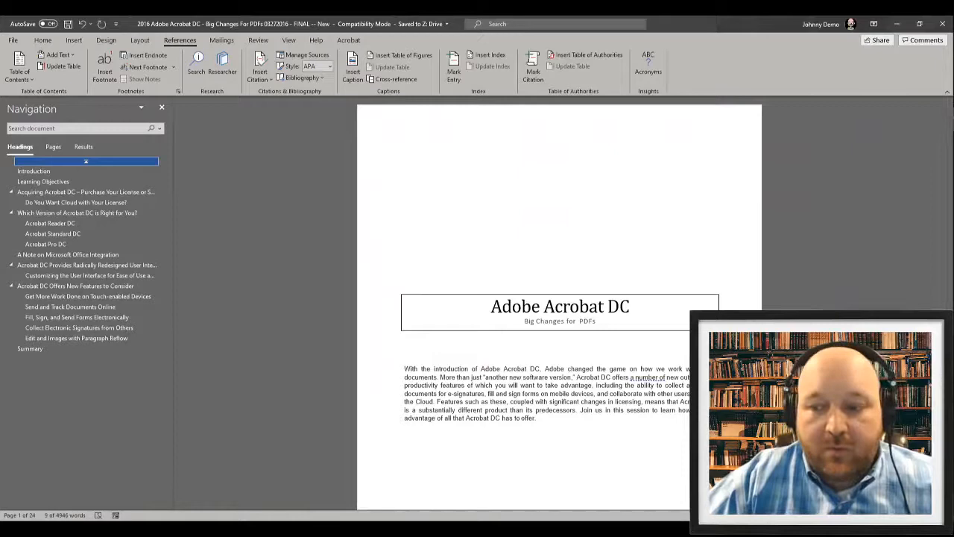
# Zoom in on the Adobe Acrobat DC title page with Ctrl+scroll.
pyautogui.scroll(-3)
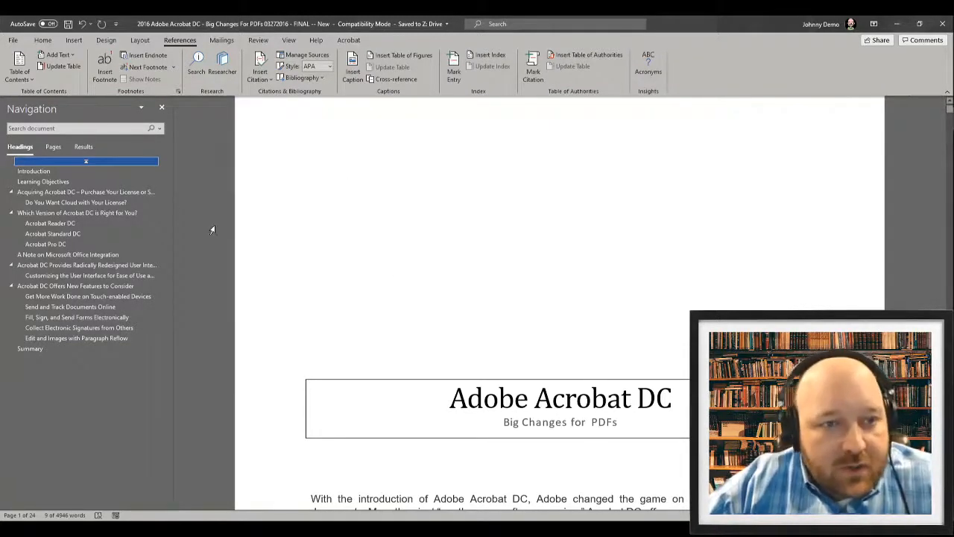
pyautogui.moveTo(216, 220)
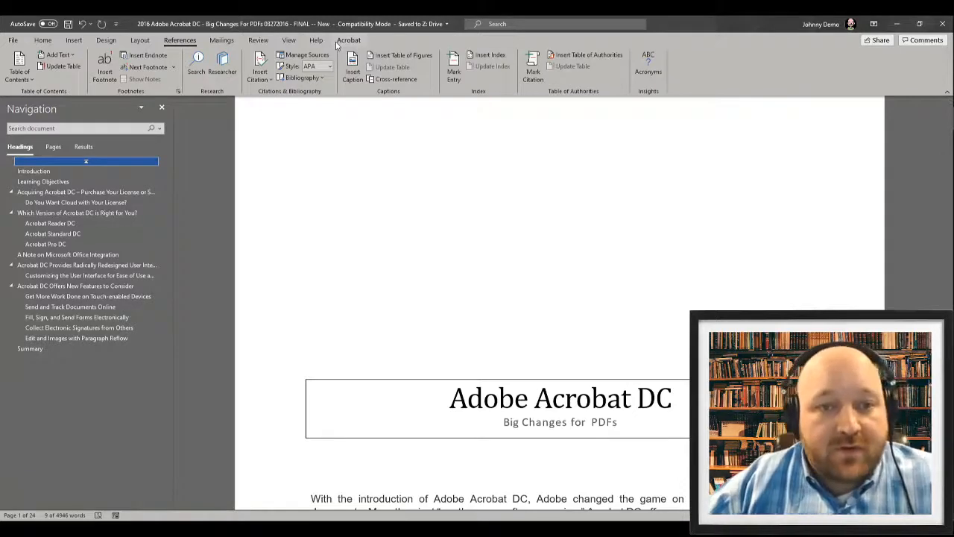
pyautogui.click(348, 39)
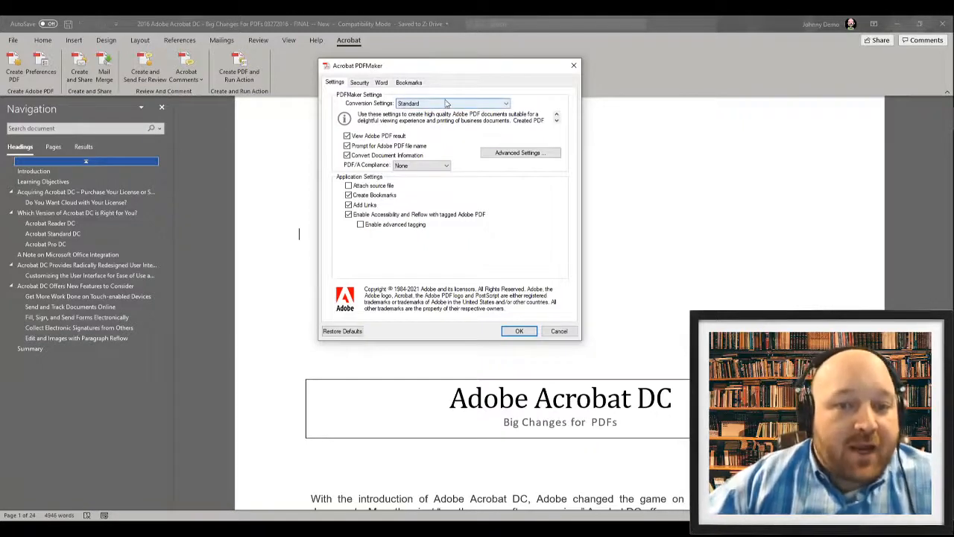
pyautogui.moveTo(444, 103)
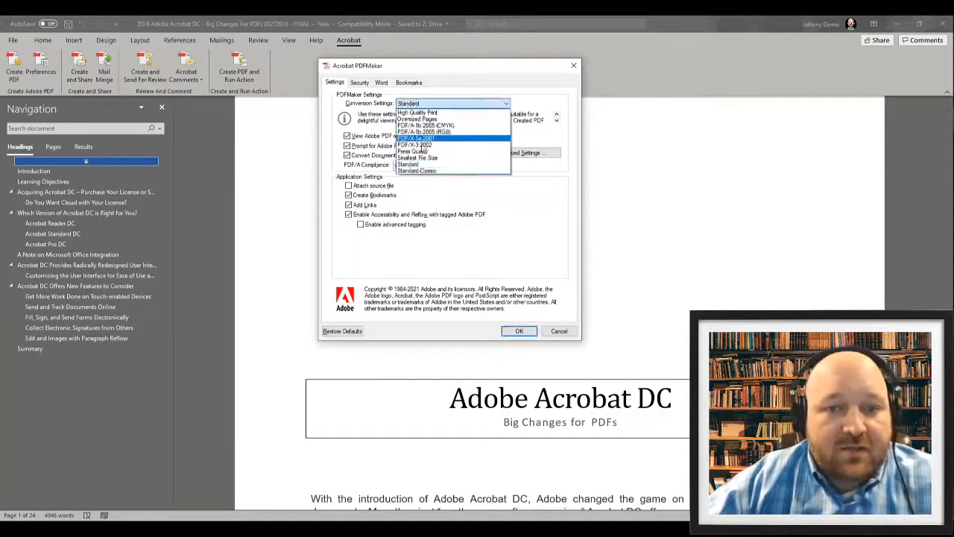
# Choose Smallest File Size from the PDFMaker Conversion Settings dropdown.
pyautogui.click(418, 158)
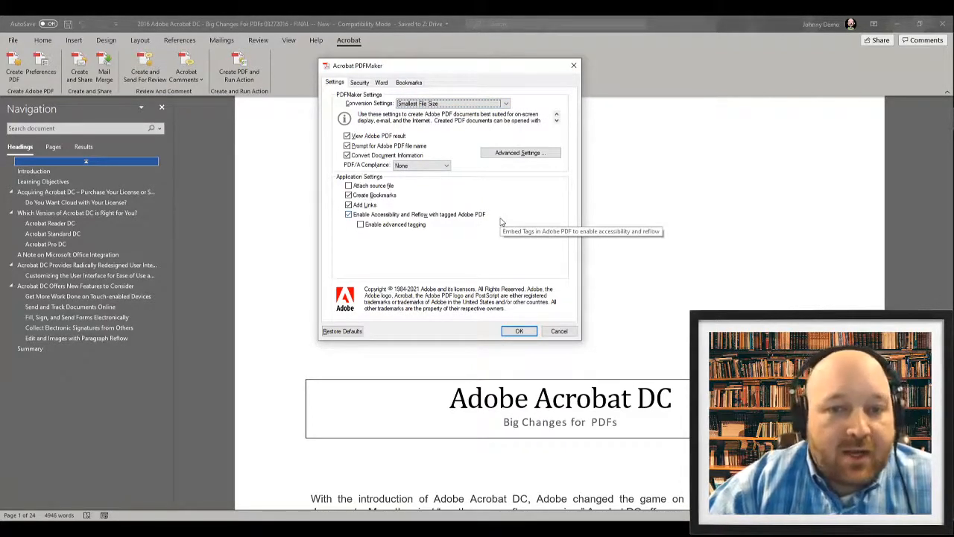
pyautogui.moveTo(501, 221)
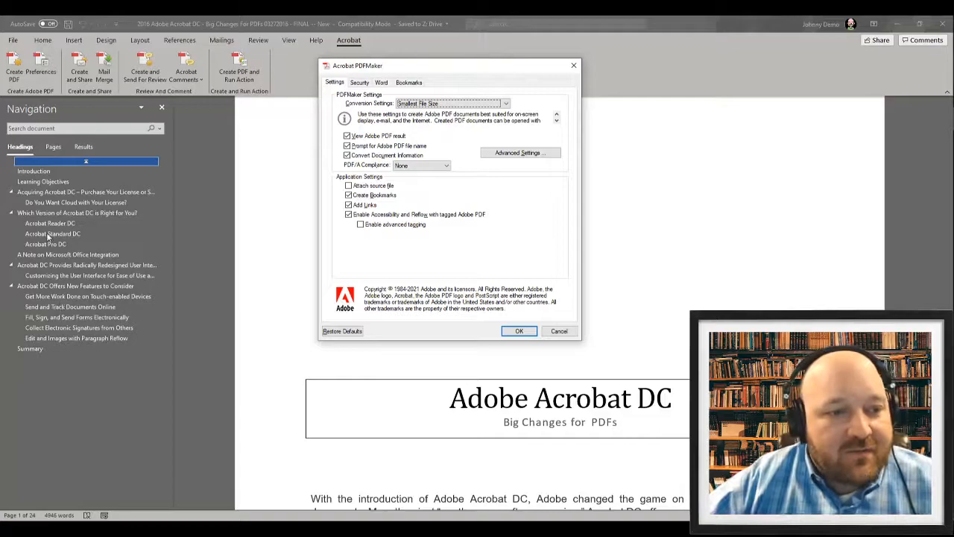
# Close the PDFMaker settings and jump to the Acquiring Acrobat DC section via the Navigation pane.
pyautogui.click(519, 330)
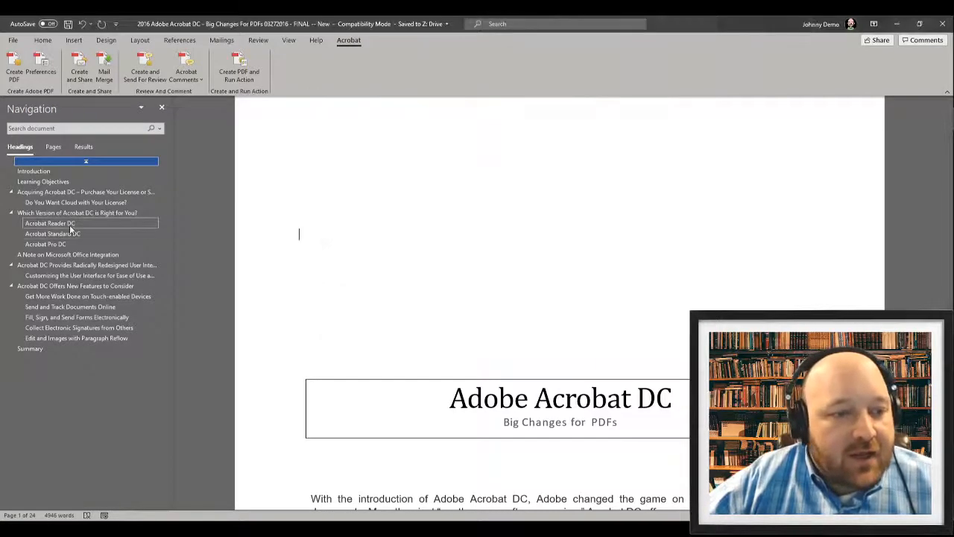
pyautogui.click(33, 171)
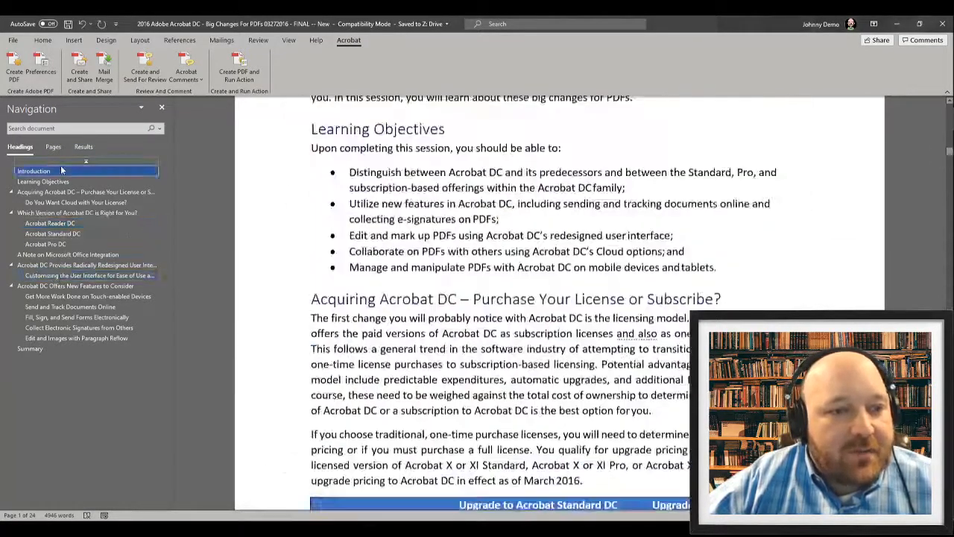
pyautogui.click(86, 192)
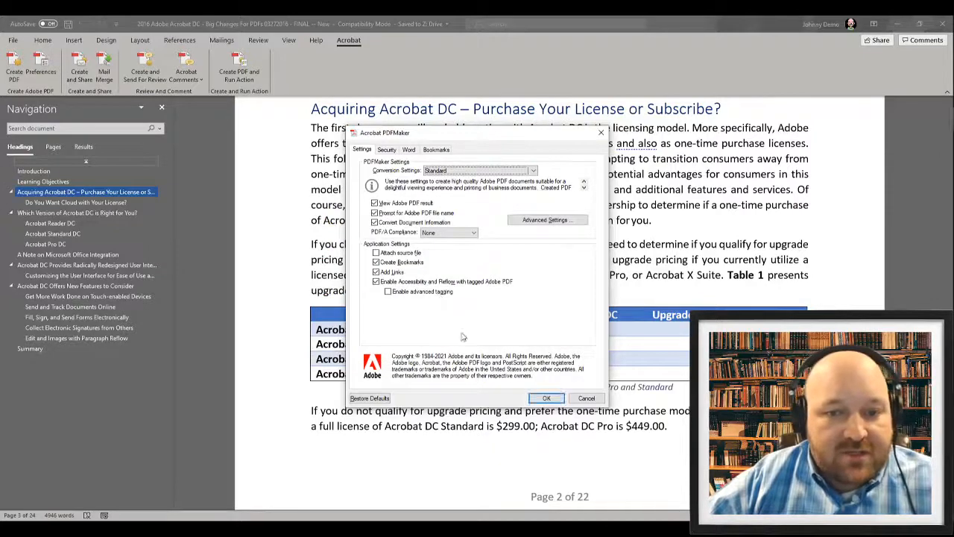
# Show the Security tab of the Acrobat PDFMaker dialog.
pyautogui.click(386, 149)
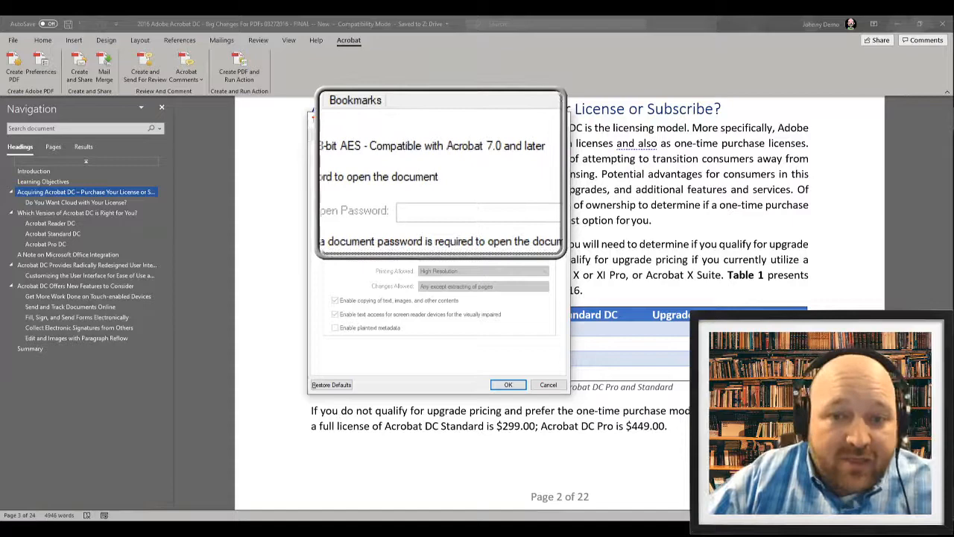
# Require an open password and set Printing and Changes Allowed to None.
pyautogui.click(348, 135)
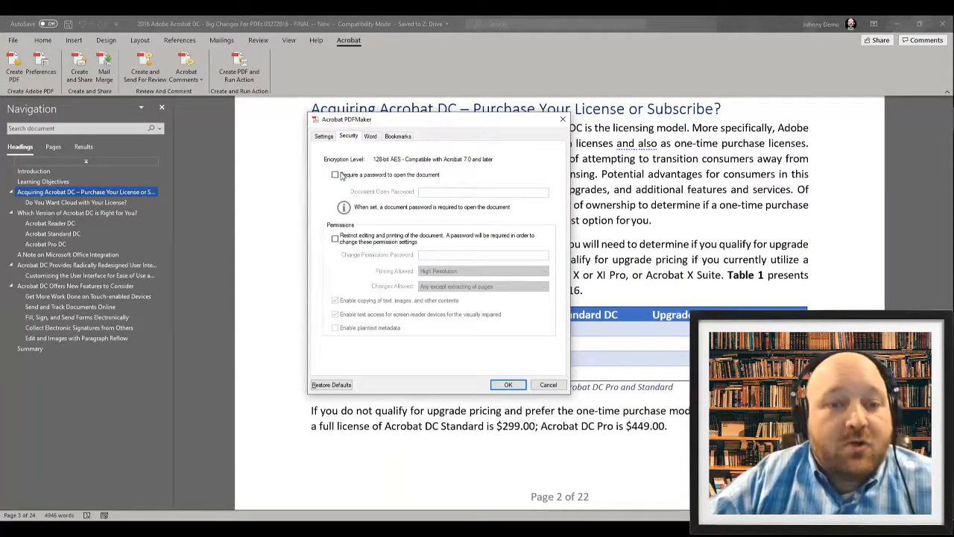
pyautogui.click(336, 174)
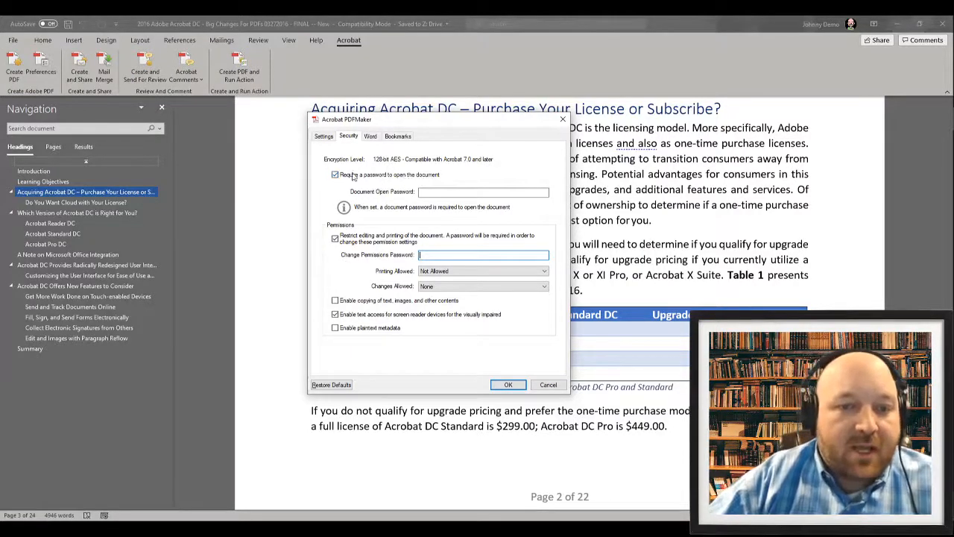
pyautogui.click(483, 192)
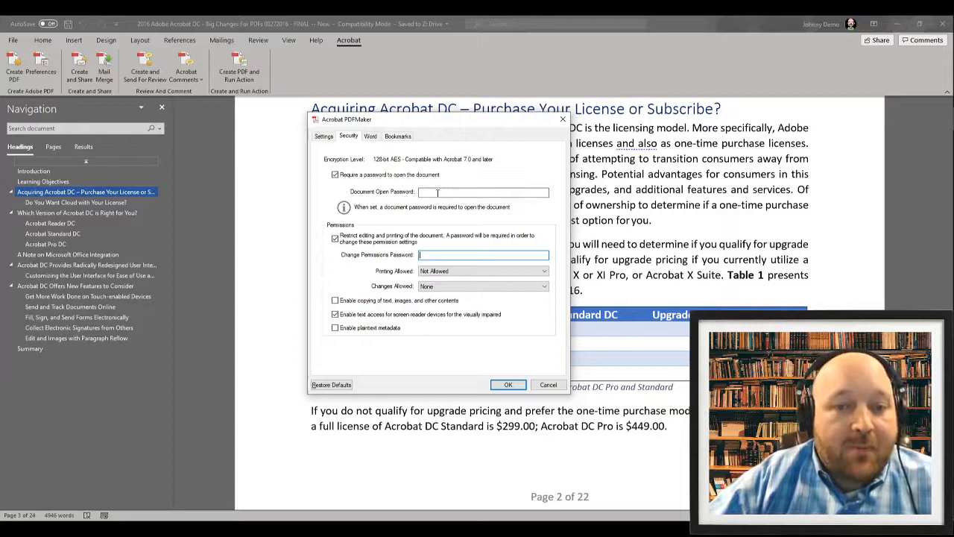
pyautogui.moveTo(442, 181)
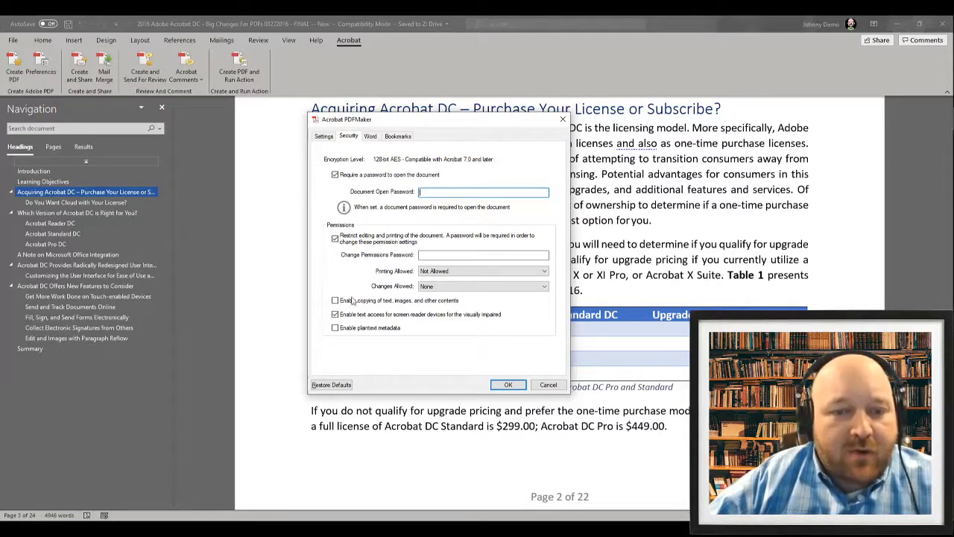
pyautogui.click(334, 314)
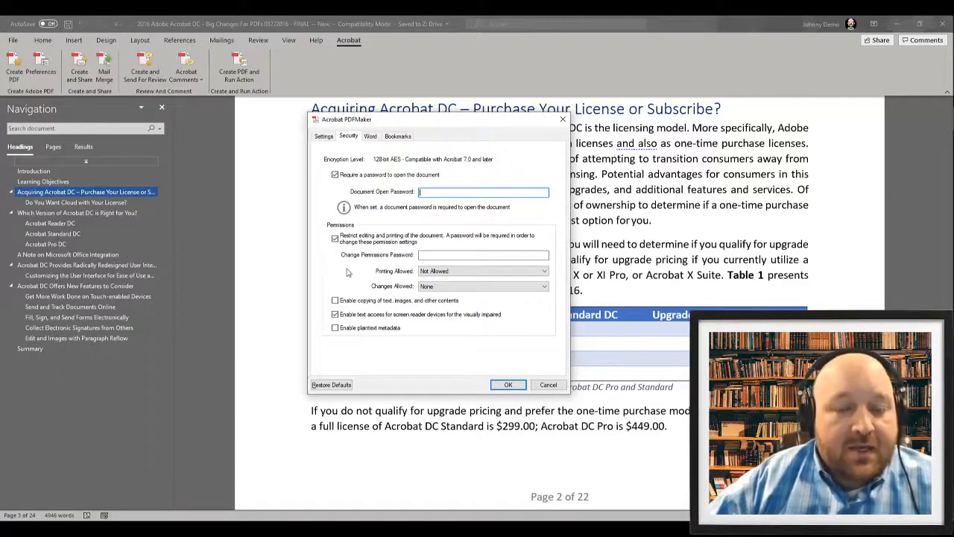
pyautogui.click(543, 271)
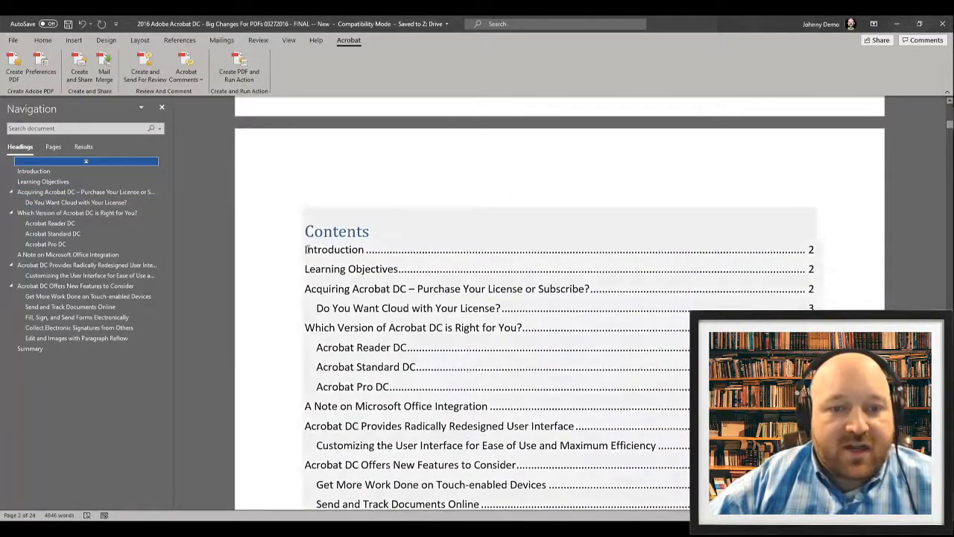
# Go to the Introduction heading in the Navigation pane and show the Home tab Styles gallery.
pyautogui.click(336, 231)
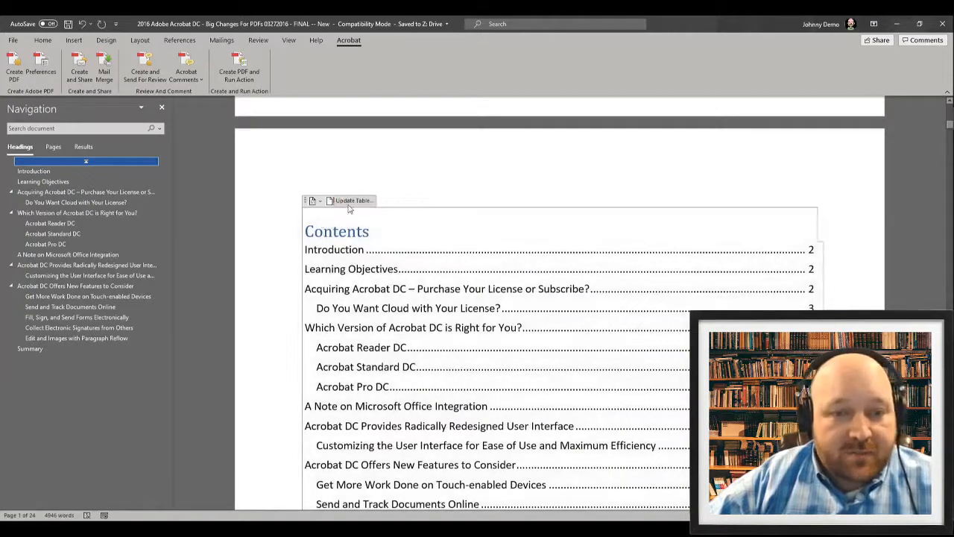
pyautogui.click(312, 201)
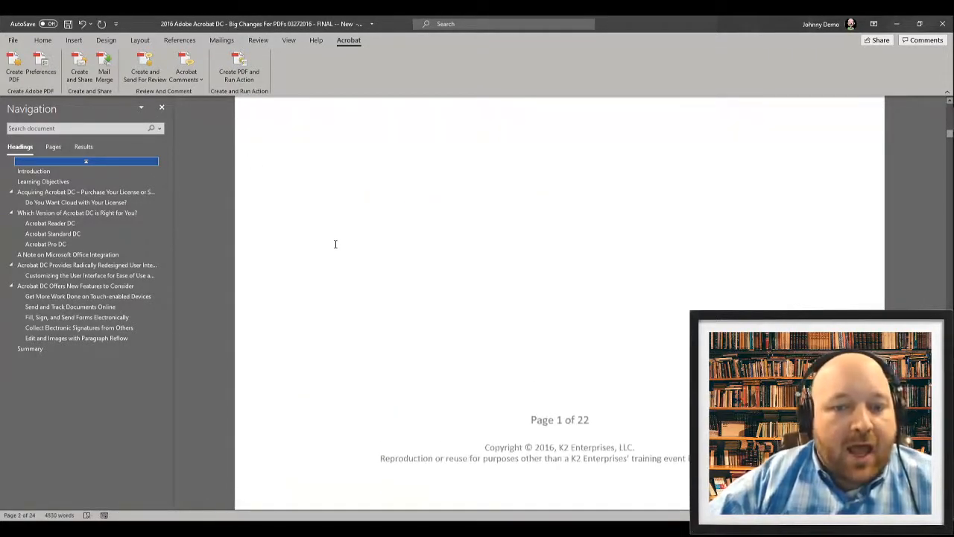
pyautogui.click(86, 192)
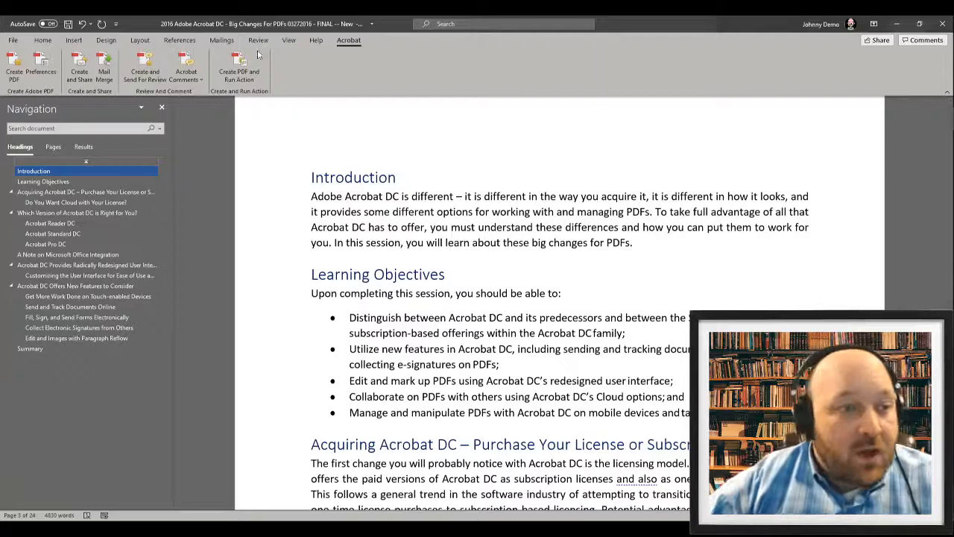
pyautogui.click(42, 41)
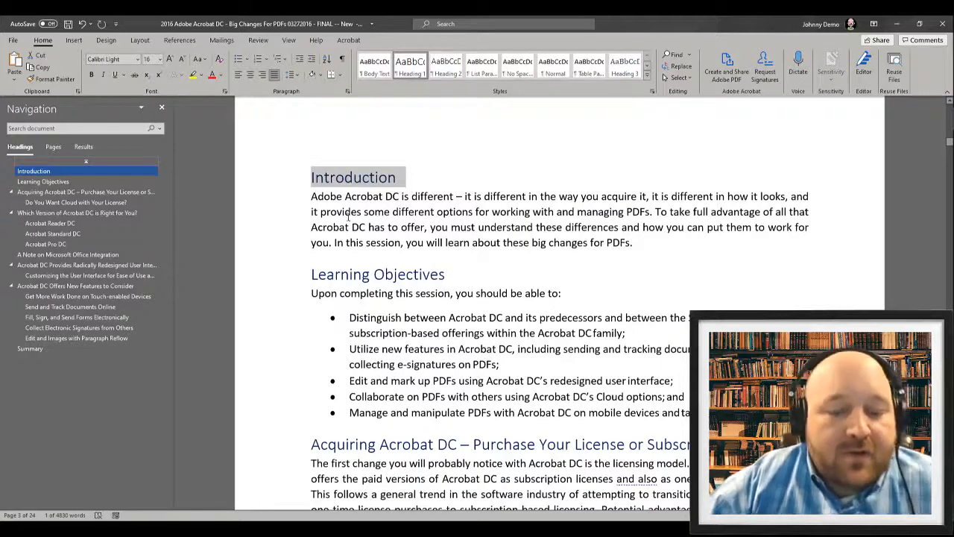
# Clear the heading formatting from the Introduction title, leaving plain black text.
pyautogui.click(396, 177)
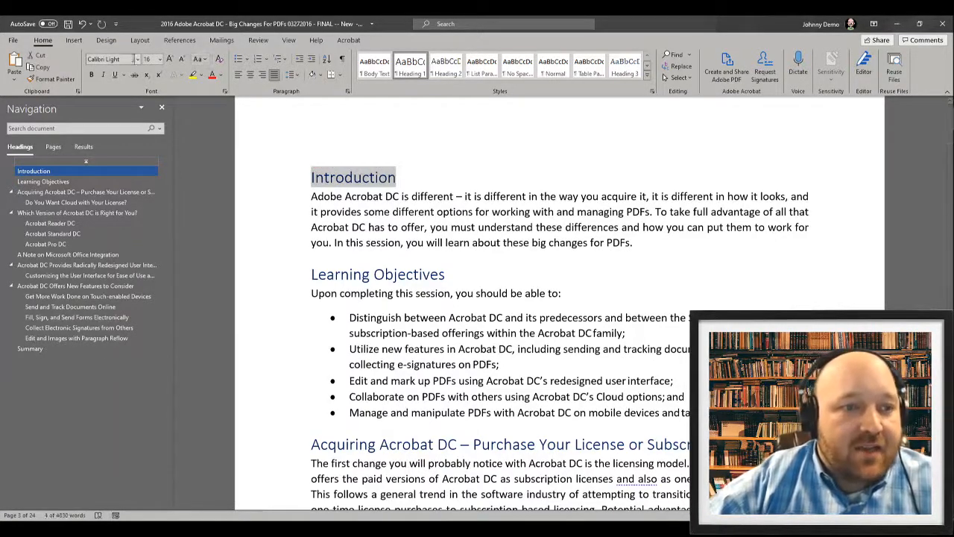
pyautogui.click(137, 59)
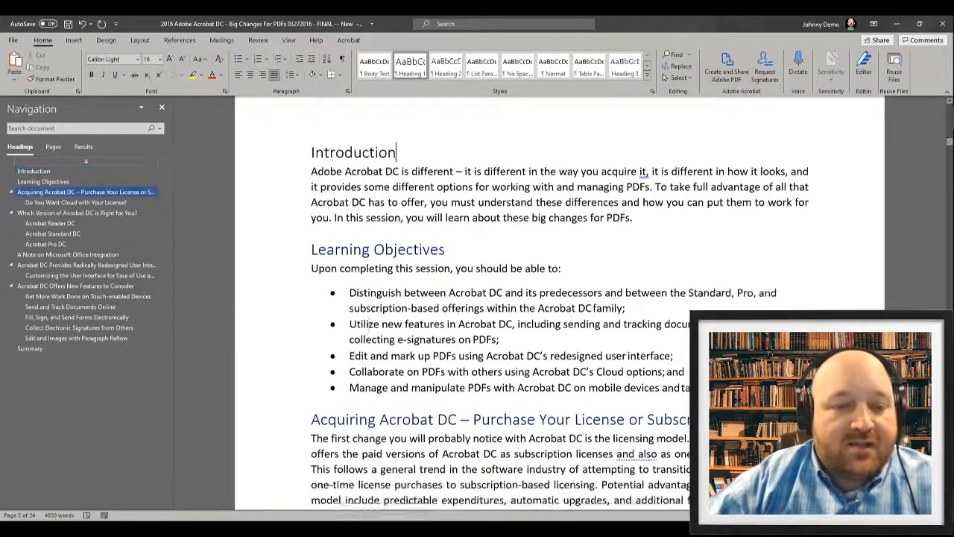
# Apply Heading 3 to 'Acrobat Reader DC', then return to the document's first section.
pyautogui.scroll(-3)
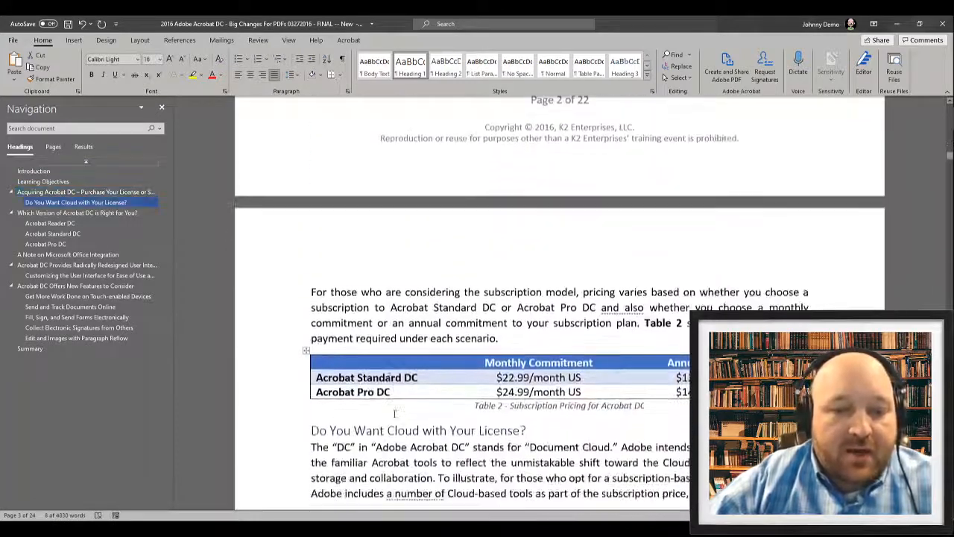
pyautogui.scroll(-3)
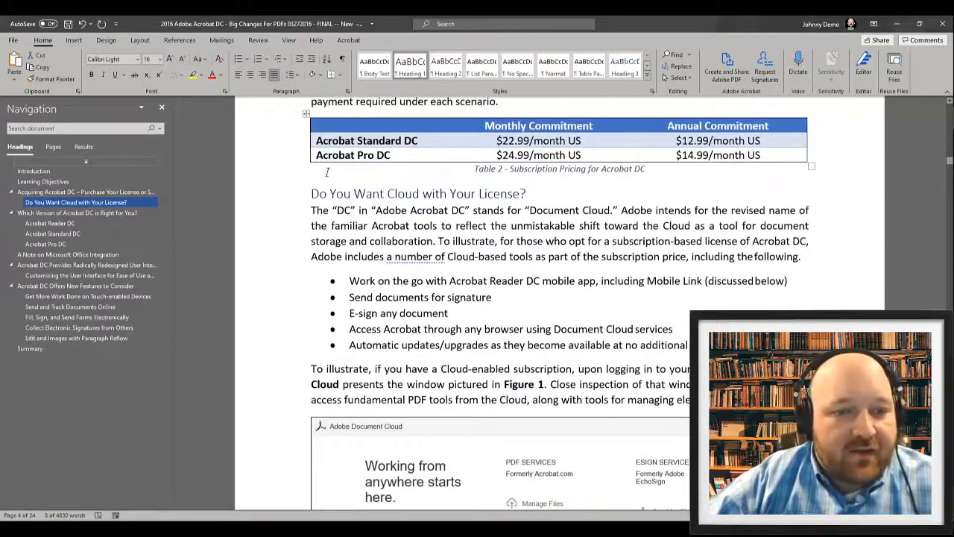
pyautogui.scroll(-3)
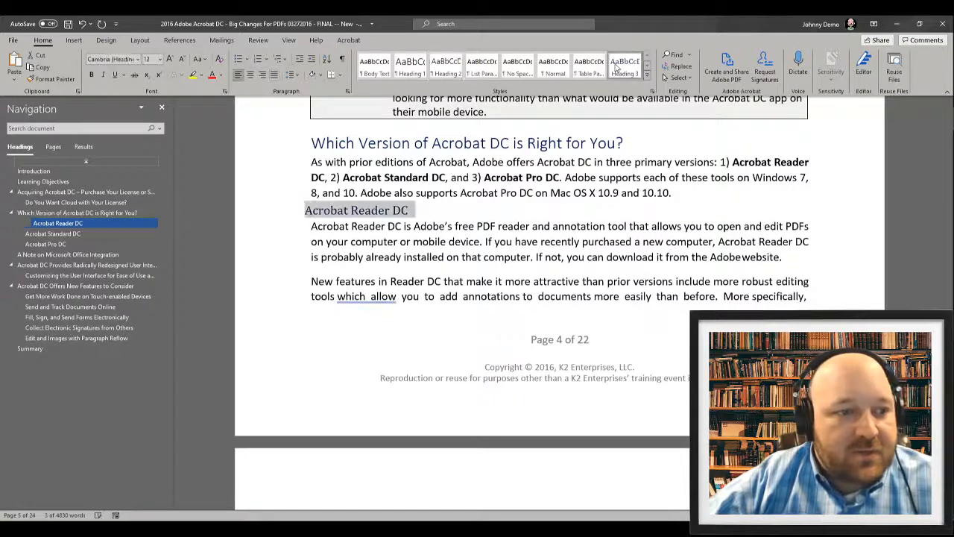
pyautogui.click(57, 223)
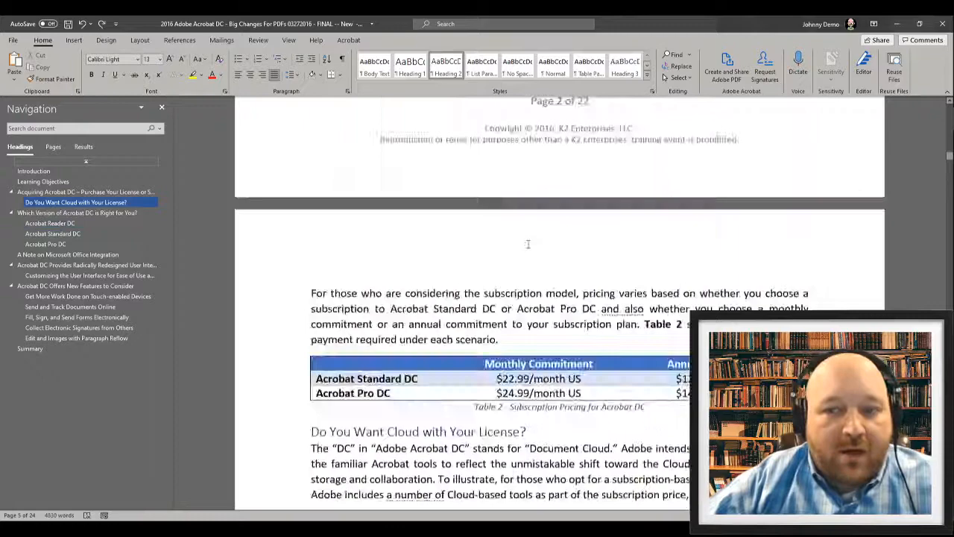
pyautogui.click(33, 170)
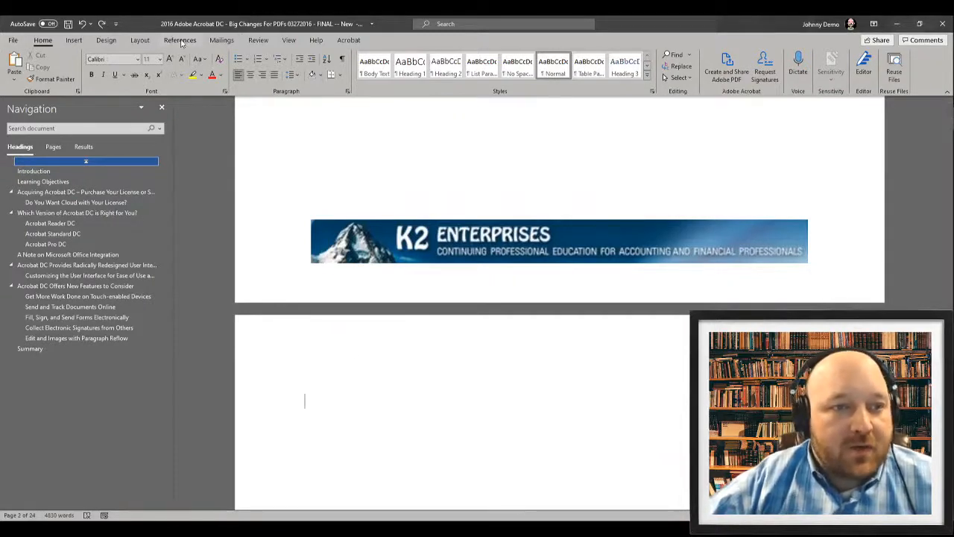
# Update the entire table of contents from the References tab.
pyautogui.click(179, 39)
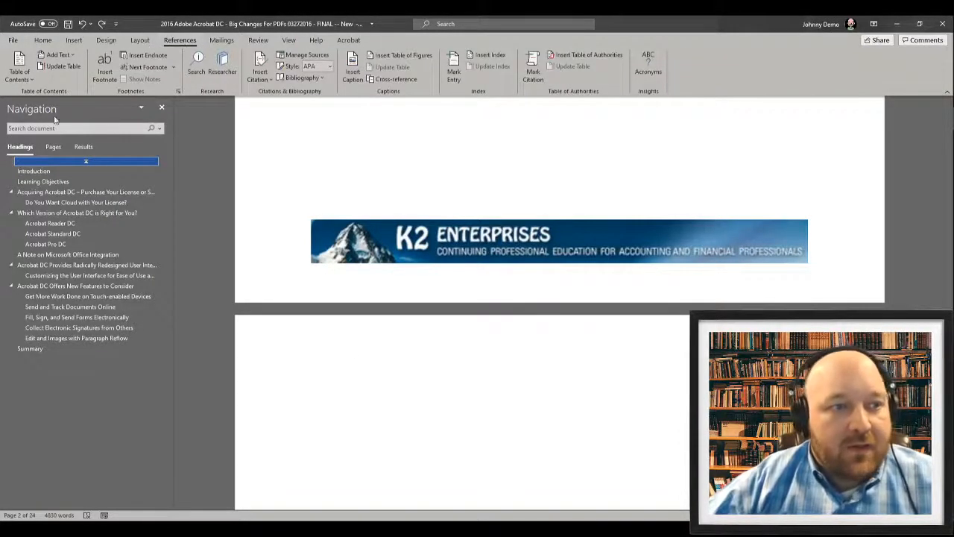
pyautogui.click(18, 67)
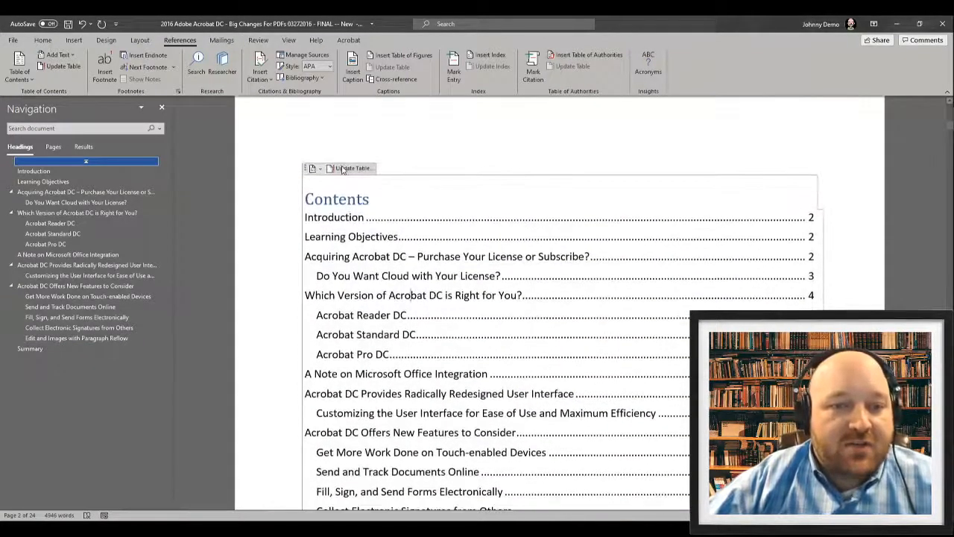
pyautogui.click(351, 168)
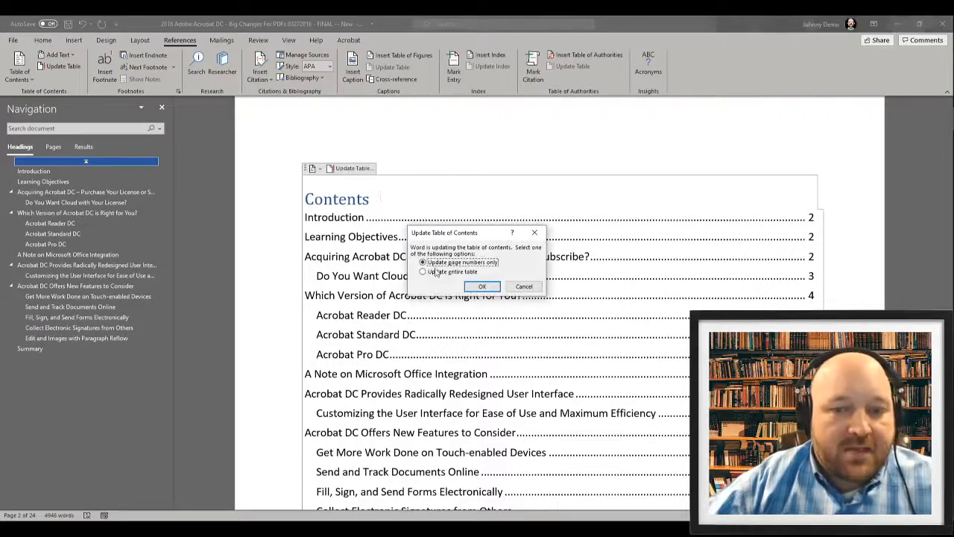
pyautogui.click(482, 287)
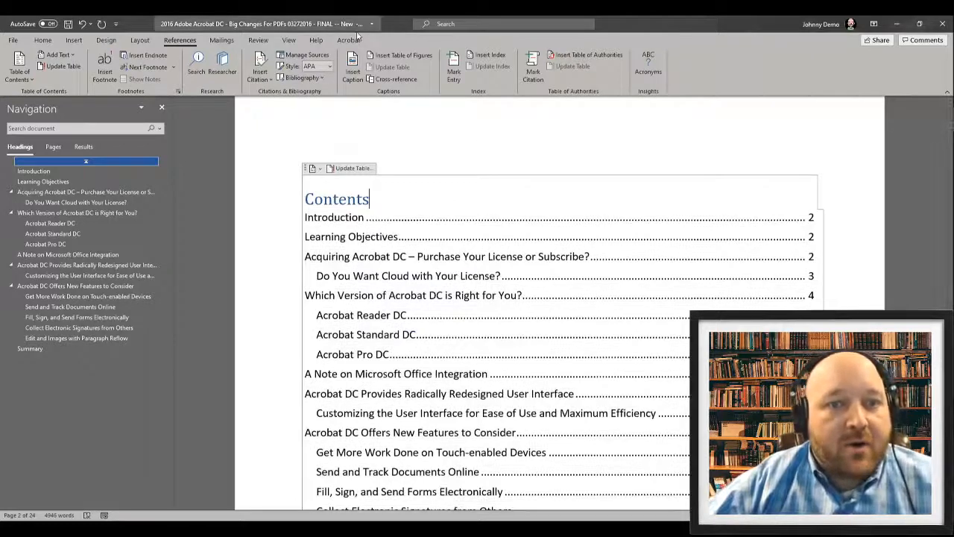
# Create a PDF with Acrobat, saving the document first, into the Demo folder.
pyautogui.click(348, 39)
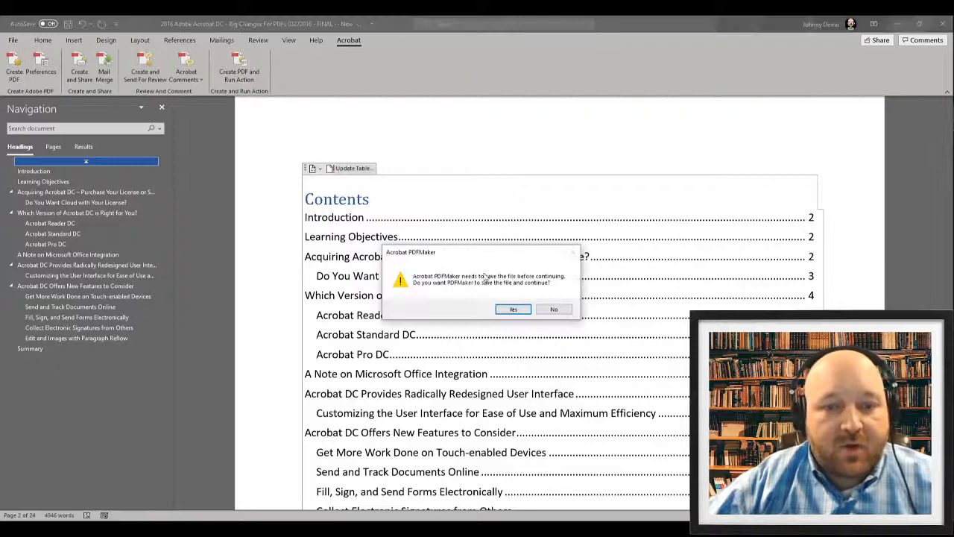
pyautogui.click(513, 309)
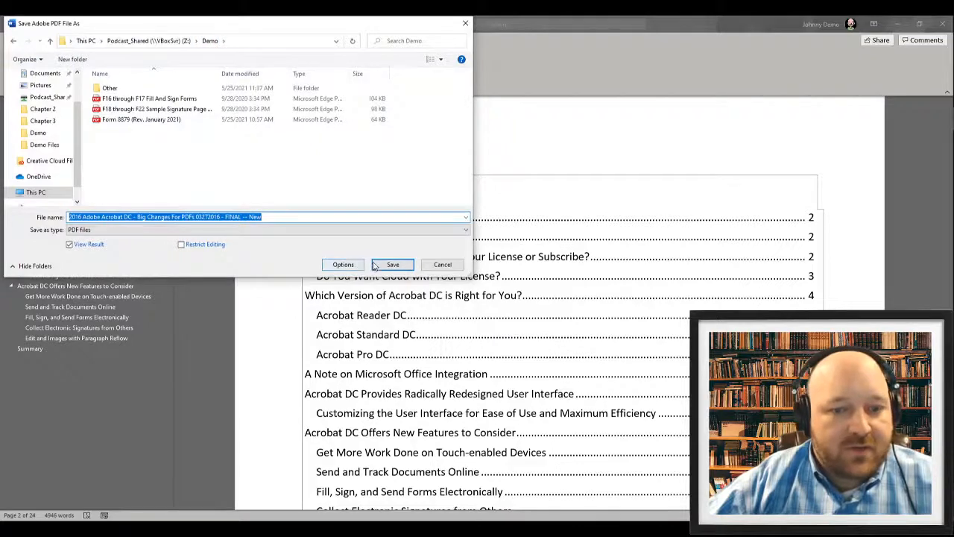
pyautogui.click(392, 264)
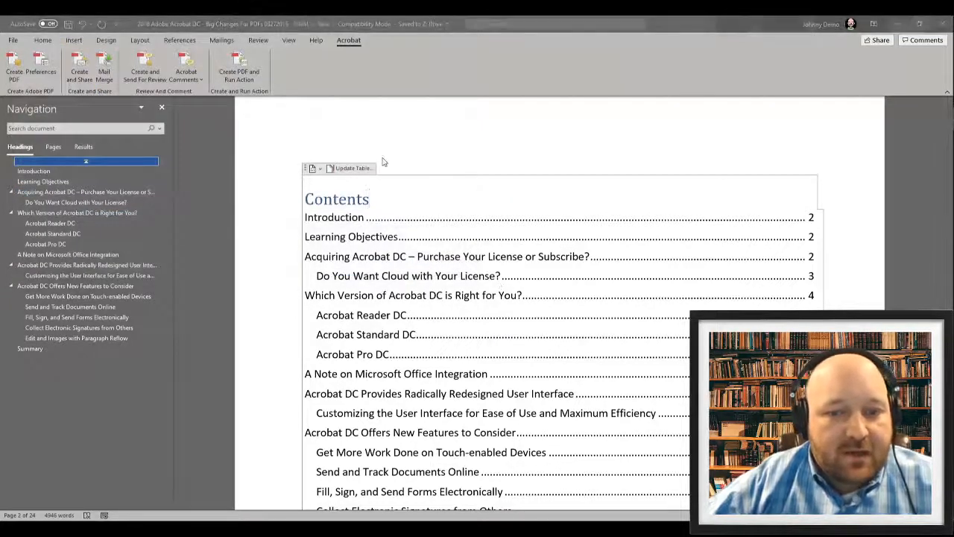